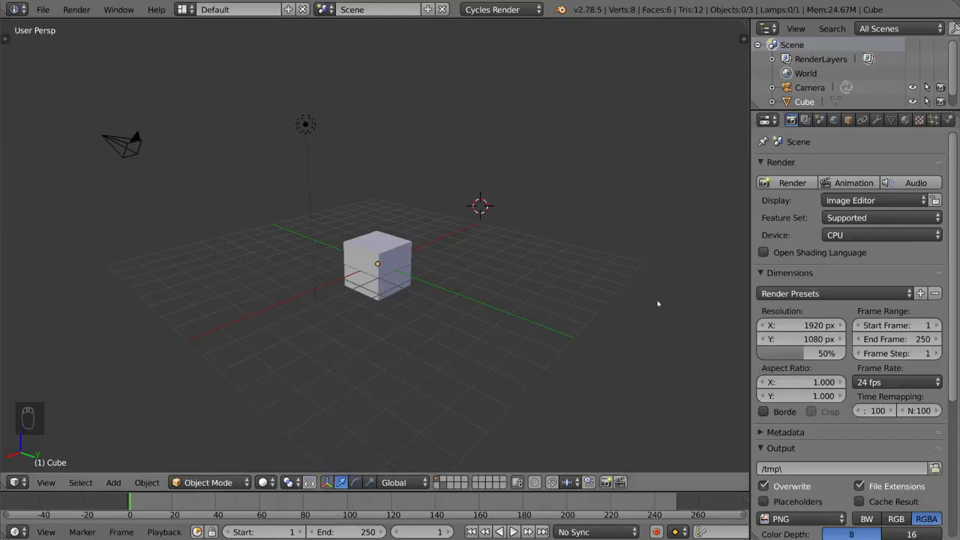
pyautogui.moveTo(691, 482)
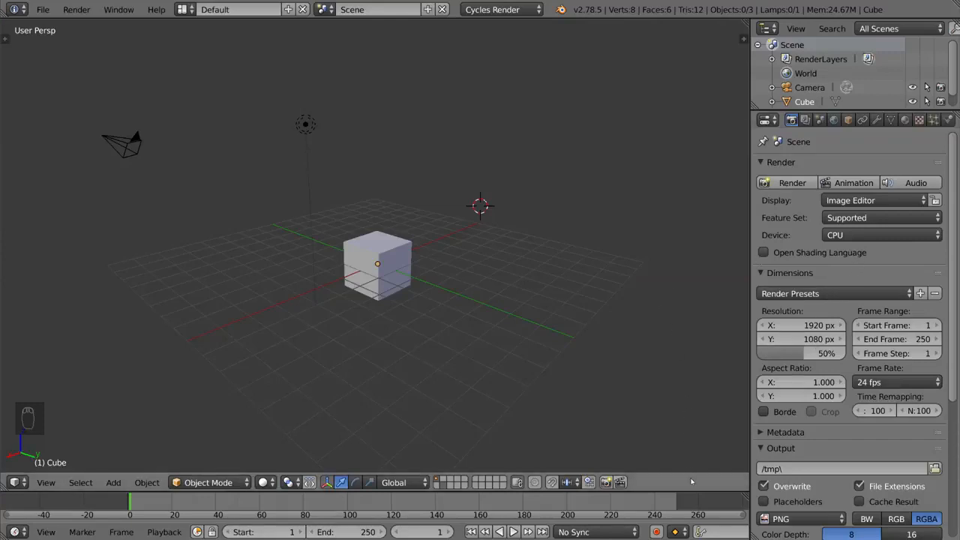
pyautogui.moveTo(627, 350)
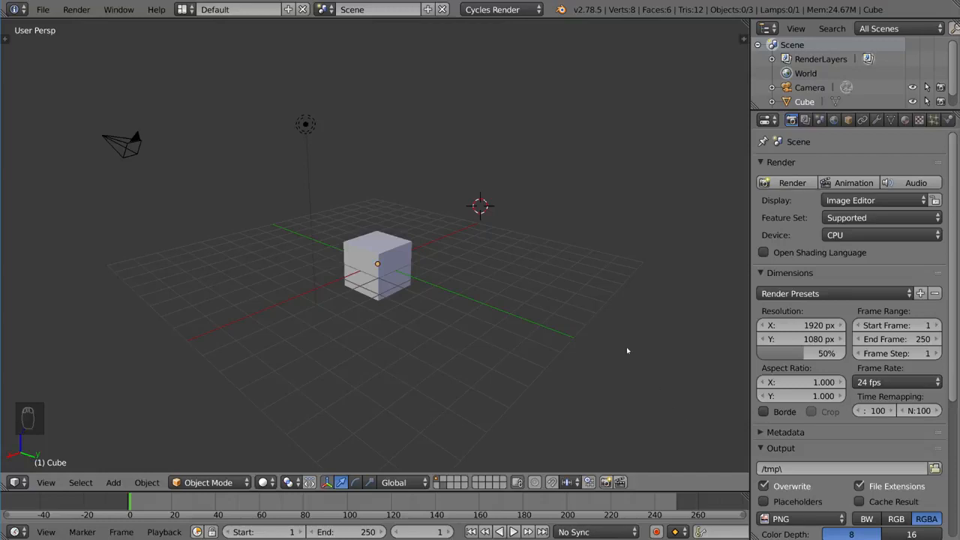
pyautogui.moveTo(475, 200)
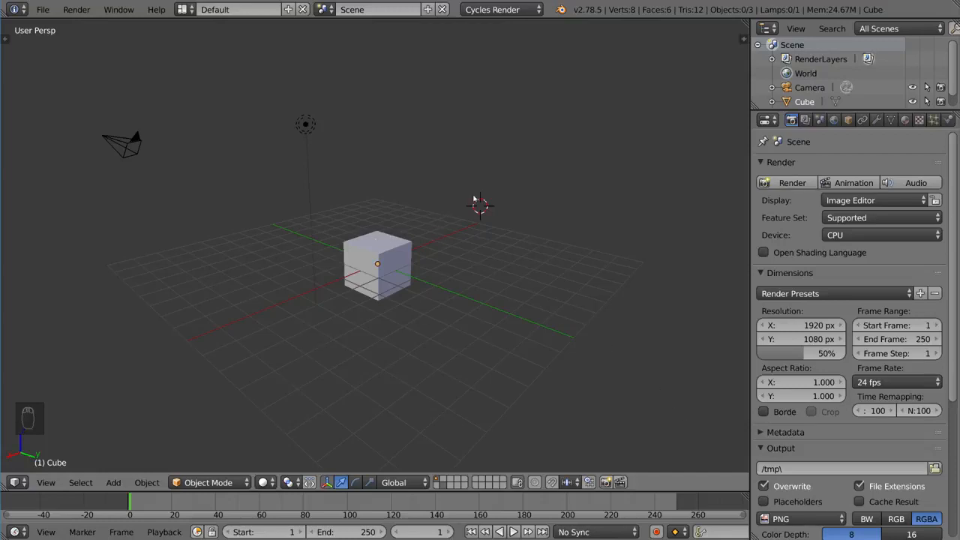
pyautogui.moveTo(416, 270)
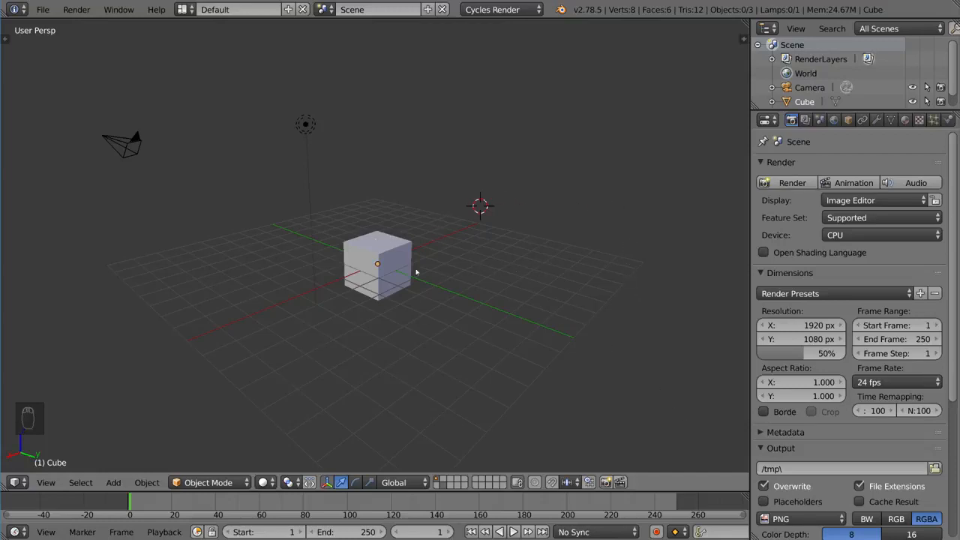
# Select the default cube in the 3D viewport
pyautogui.click(376, 263)
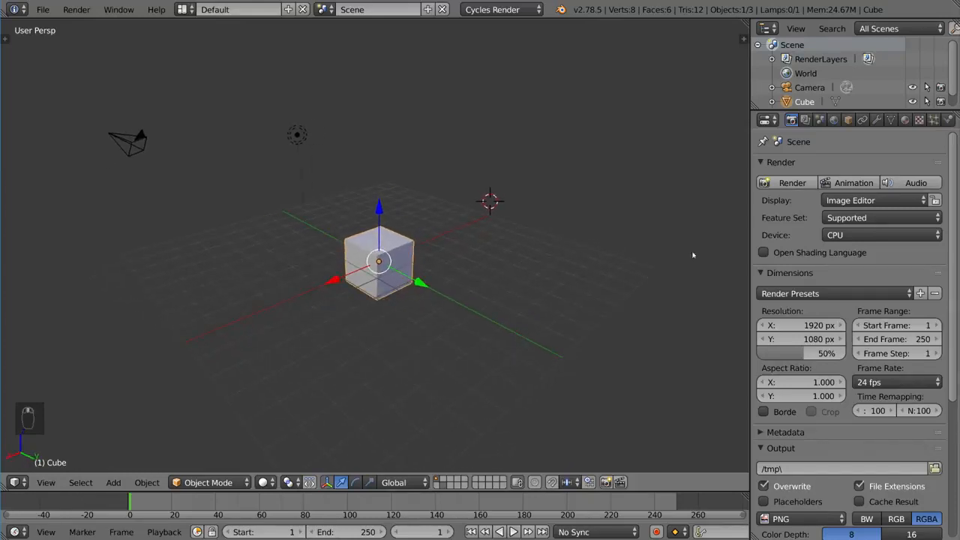
# Add a Subdivision Surface modifier to the cube from the Modifiers tab
pyautogui.click(888, 120)
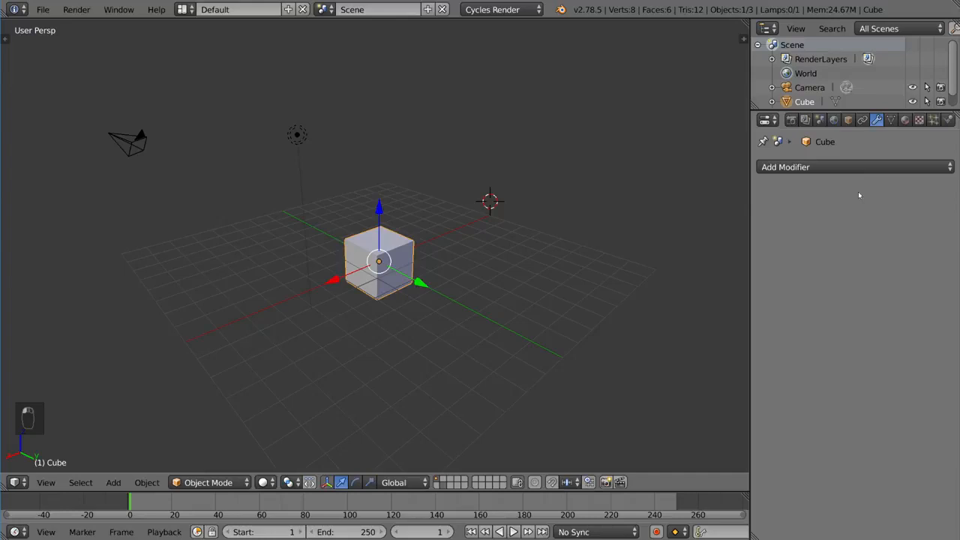
pyautogui.click(785, 167)
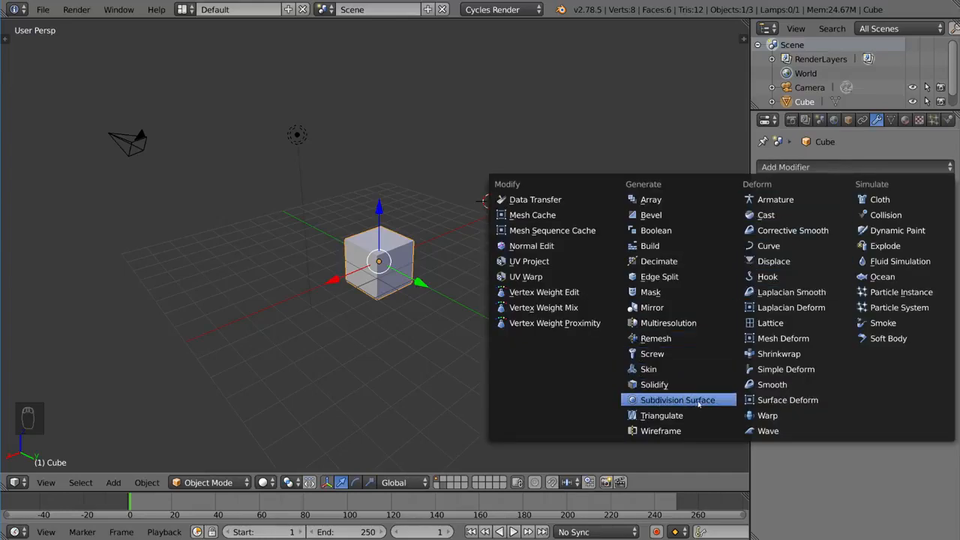
pyautogui.click(678, 399)
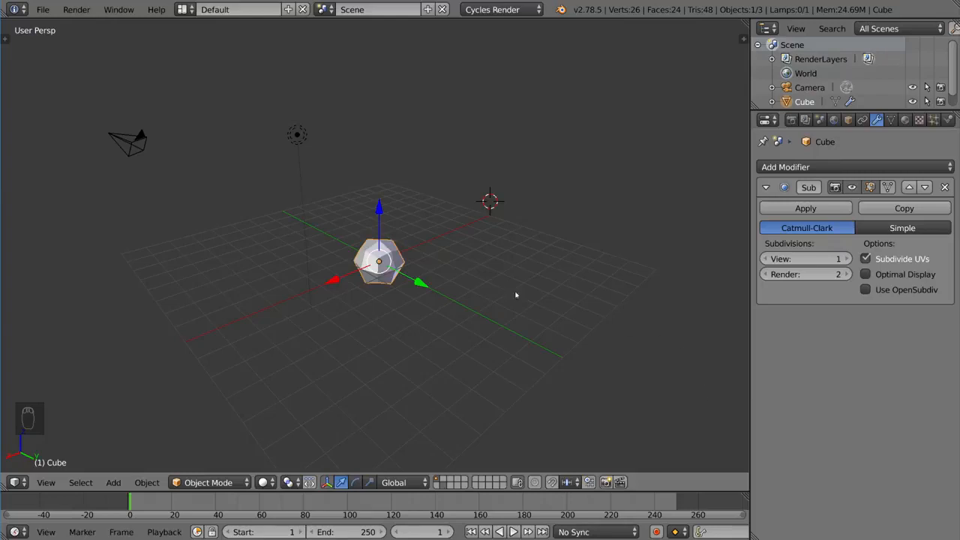
pyautogui.moveTo(697, 300)
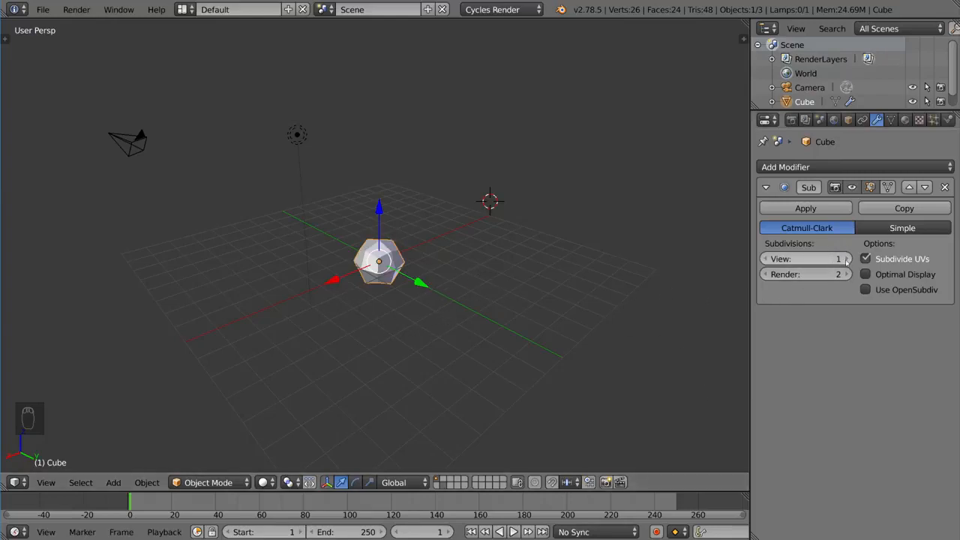
pyautogui.click(848, 258)
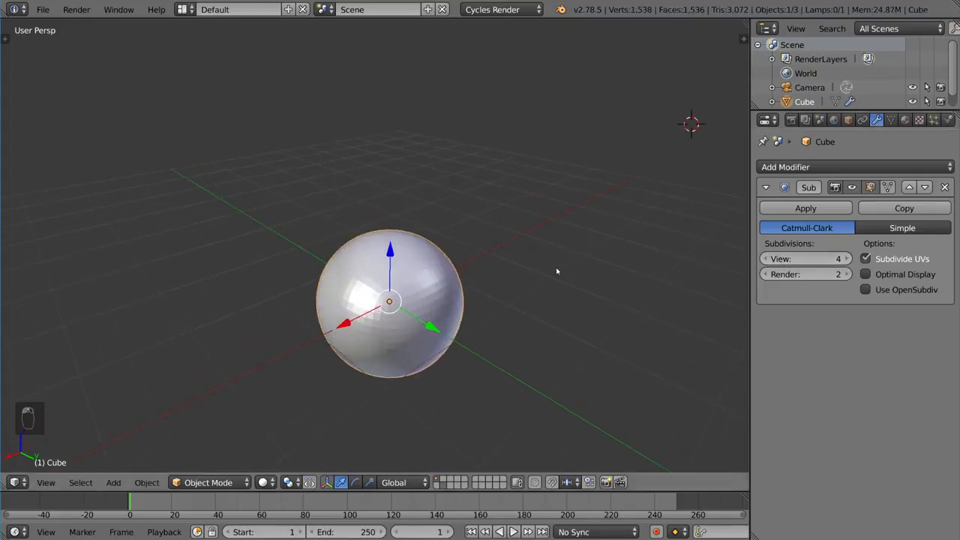
pyautogui.press('Z')
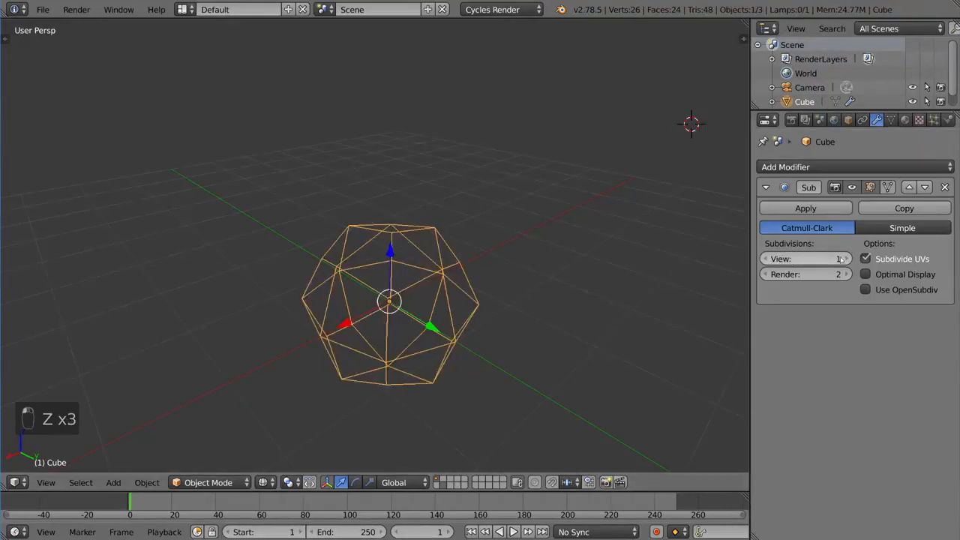
pyautogui.click(846, 258)
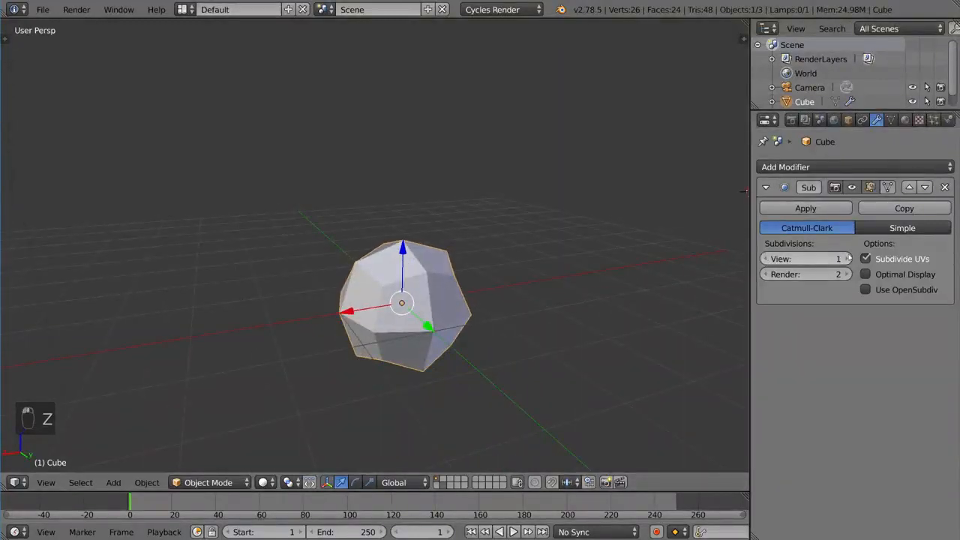
pyautogui.click(846, 259)
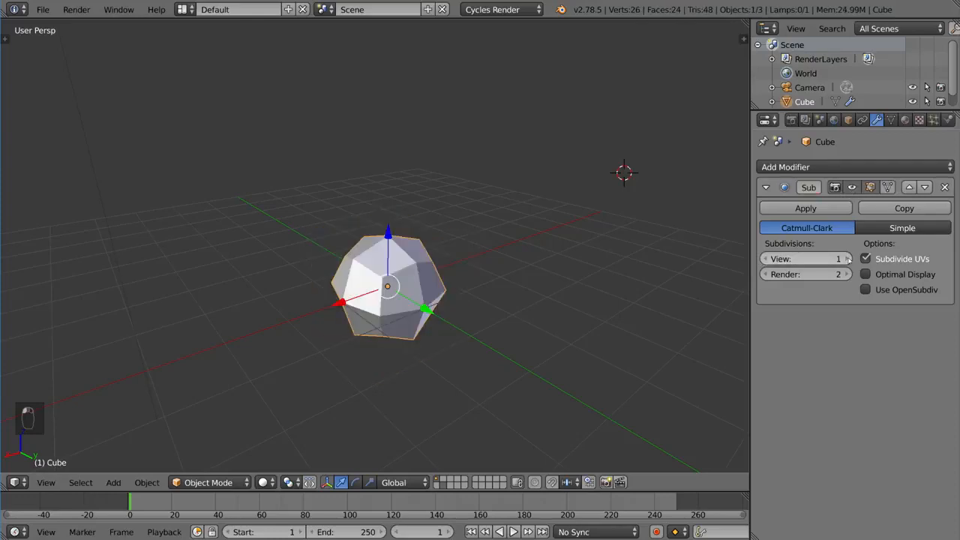
# Change the Subdivision Surface levels to viewport 0 and render 4
pyautogui.click(844, 259)
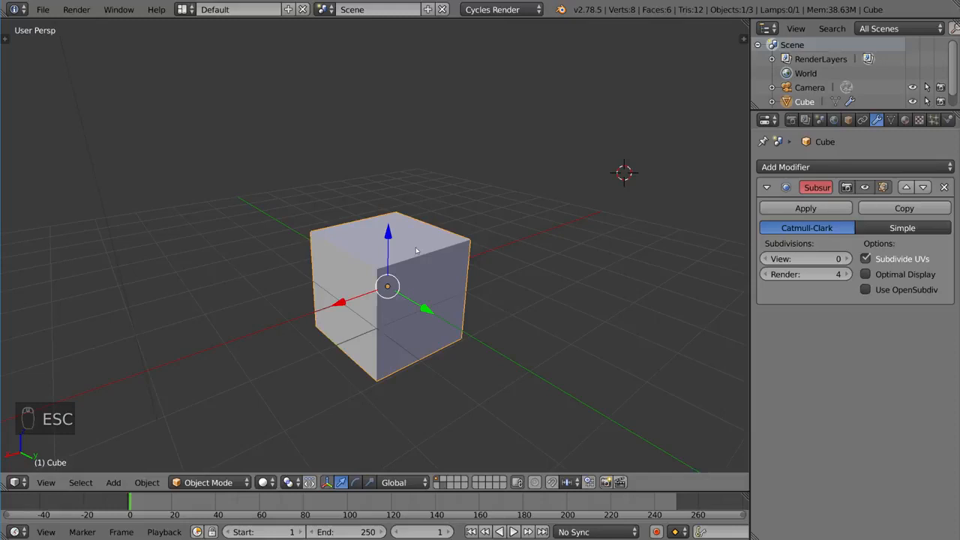
pyautogui.moveTo(567, 327)
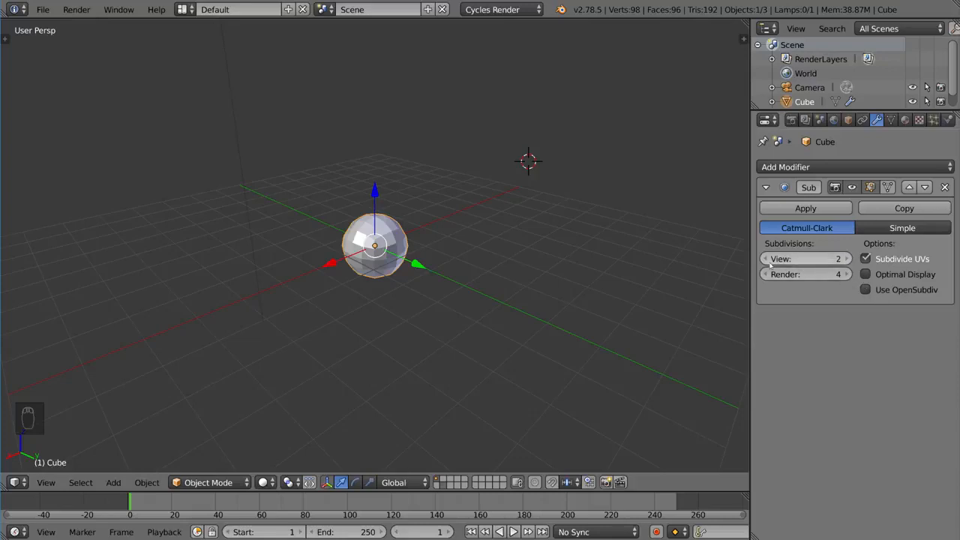
# Delete the Subdivision Surface modifier from the cube
pyautogui.click(945, 187)
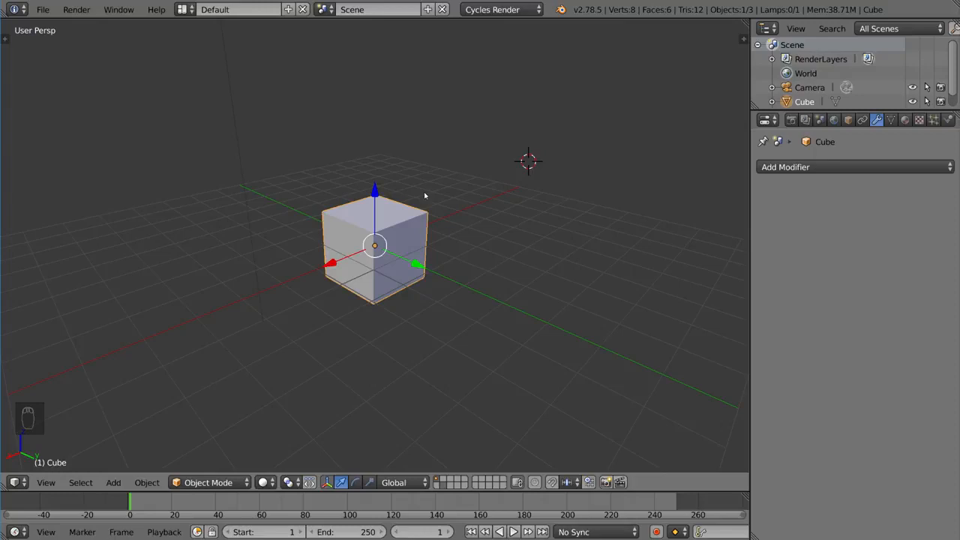
pyautogui.moveTo(467, 218)
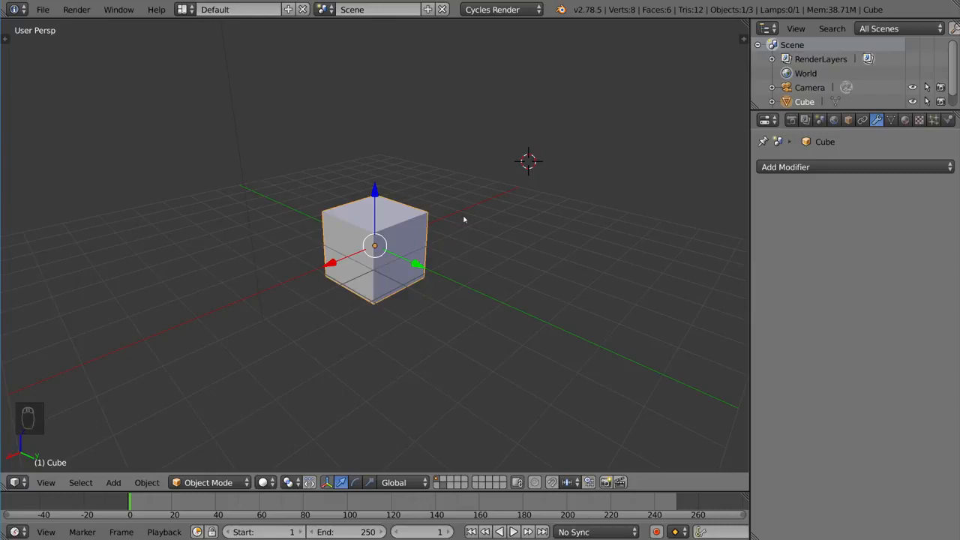
# Re-add Subdivision Surface with Ctrl+1, setting viewport and render levels to 2
pyautogui.press('ctrl+1')
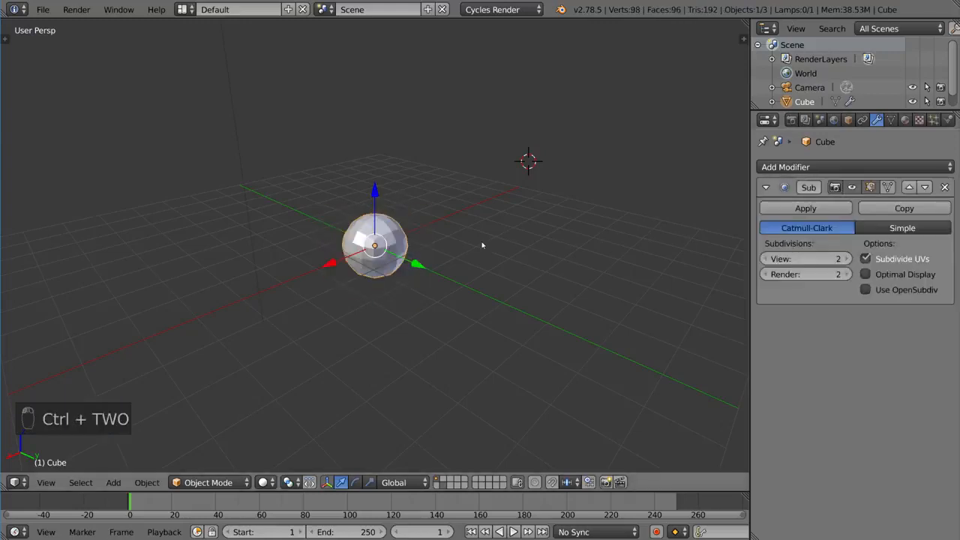
pyautogui.moveTo(574, 243)
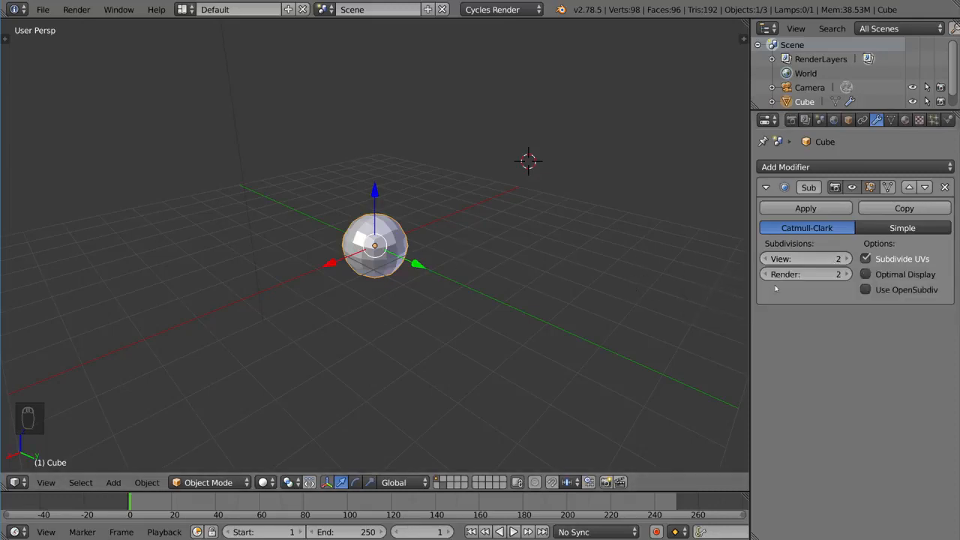
pyautogui.click(846, 274)
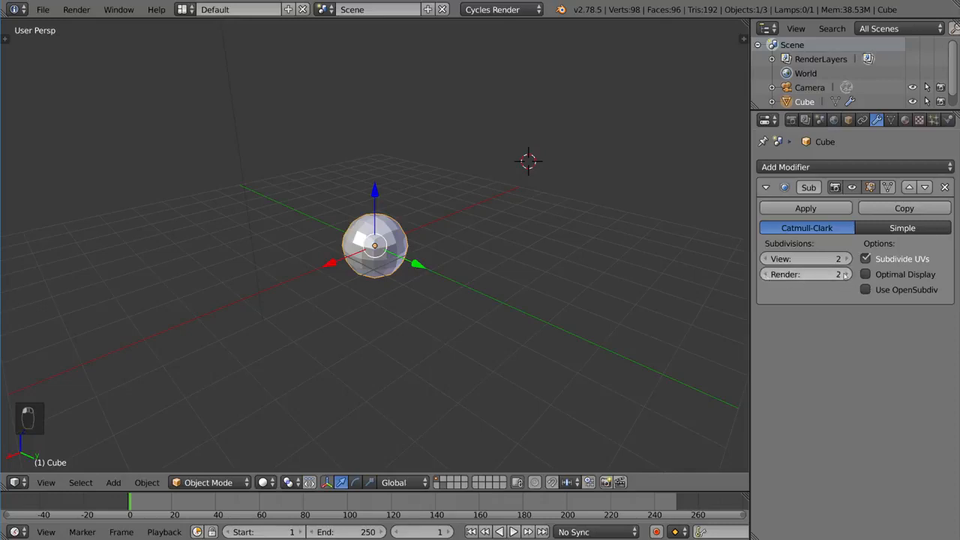
pyautogui.moveTo(547, 313)
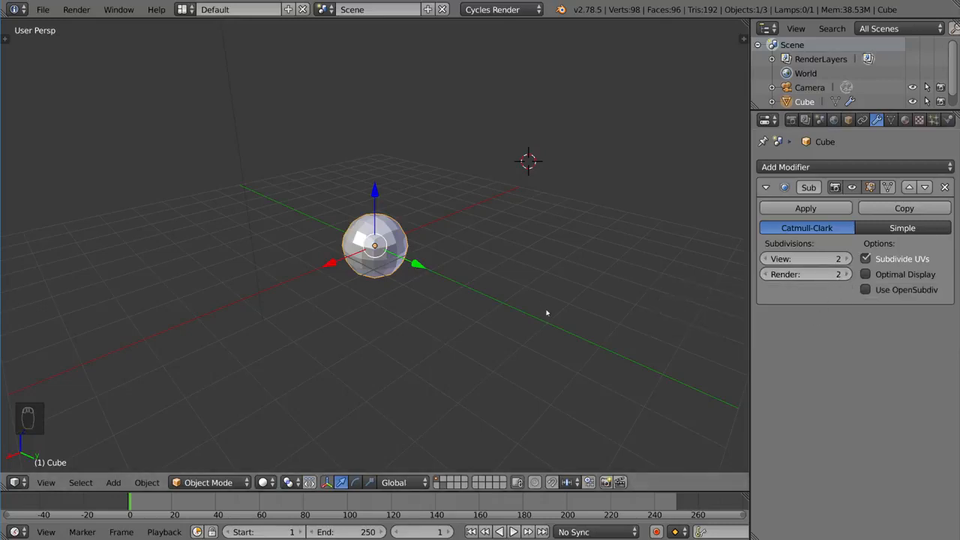
pyautogui.moveTo(543, 309)
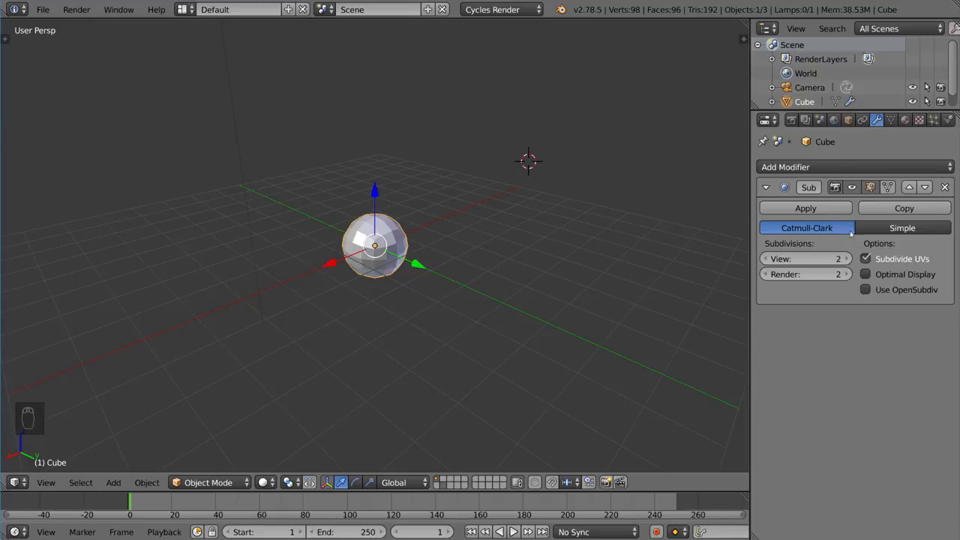
# Switch the subdivision type to Simple, then back to Catmull-Clark
pyautogui.click(905, 228)
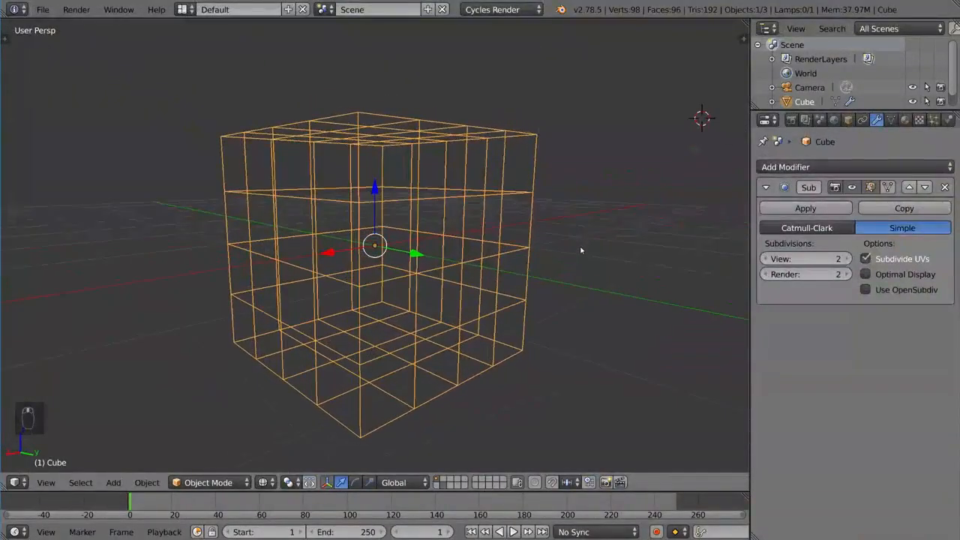
pyautogui.moveTo(696, 234)
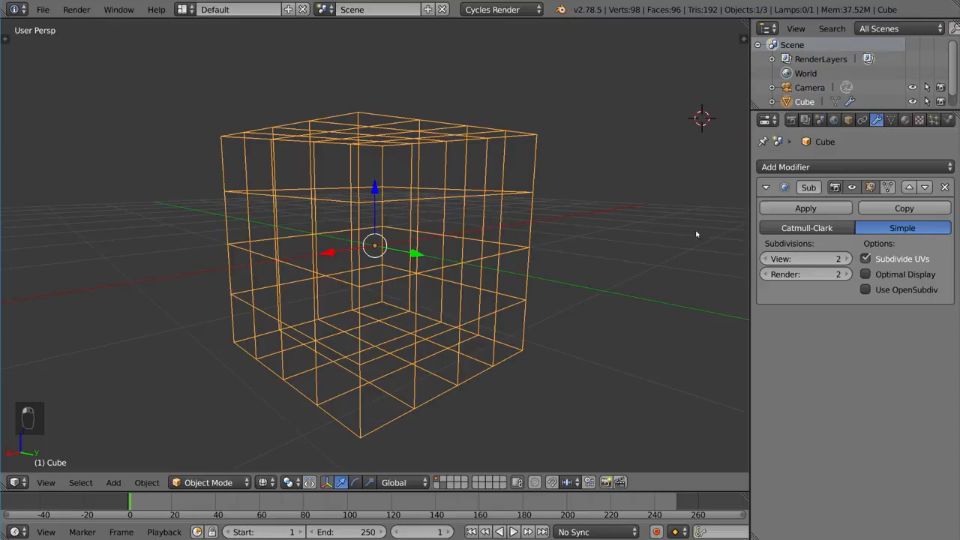
pyautogui.click(806, 227)
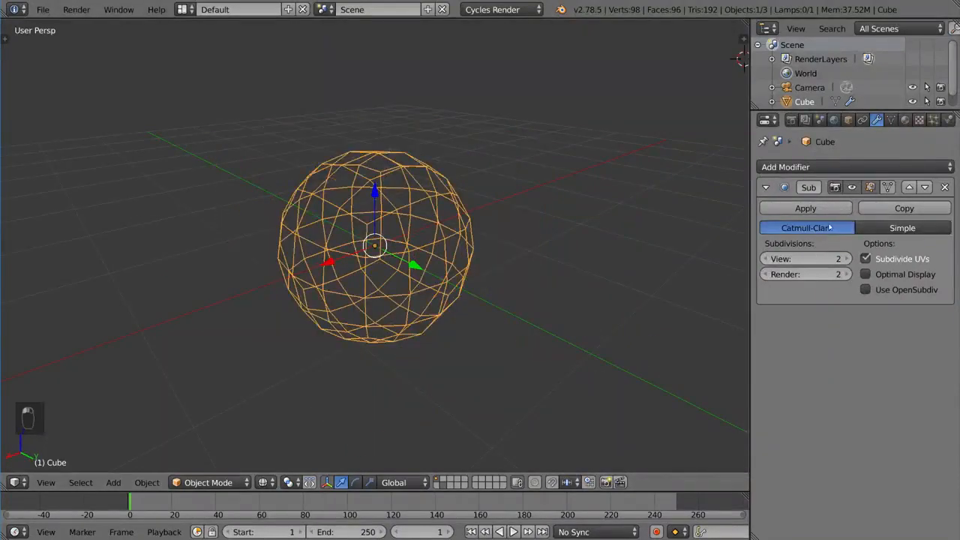